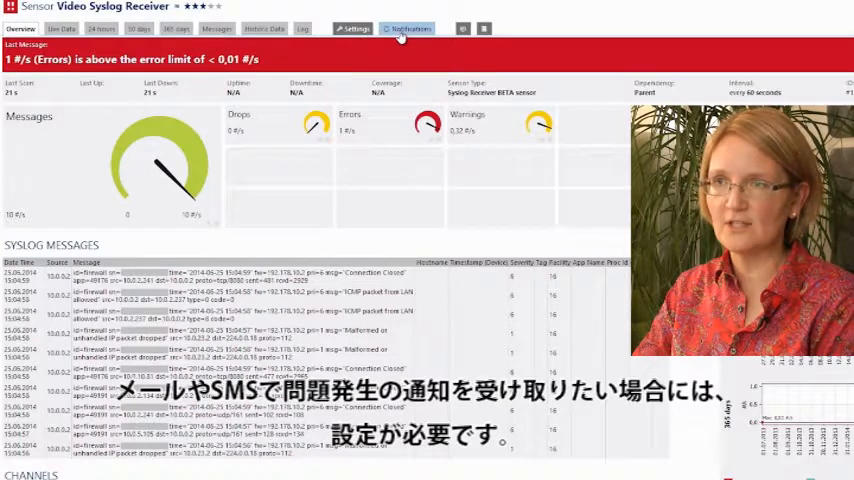
# Show the Notification Triggers page of the Video Syslog Receiver sensor.
pyautogui.click(412, 28)
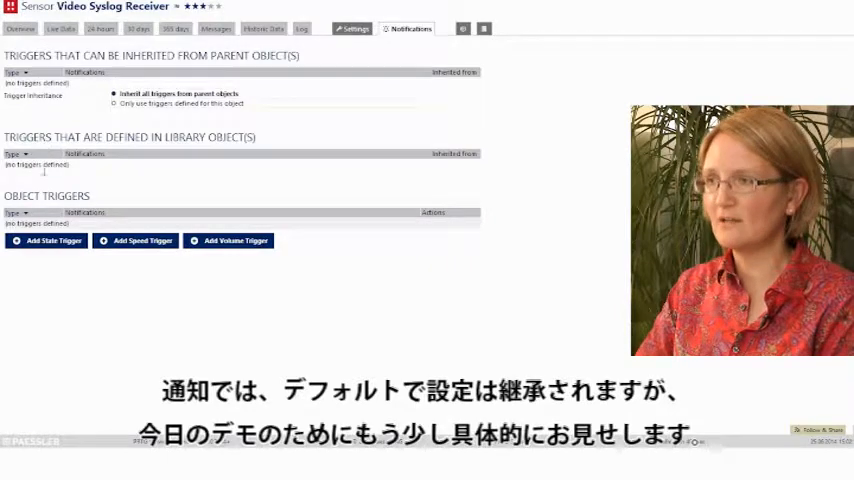
# Add and save a state trigger sending the dummy Email notification when the sensor goes Down.
pyautogui.click(44, 240)
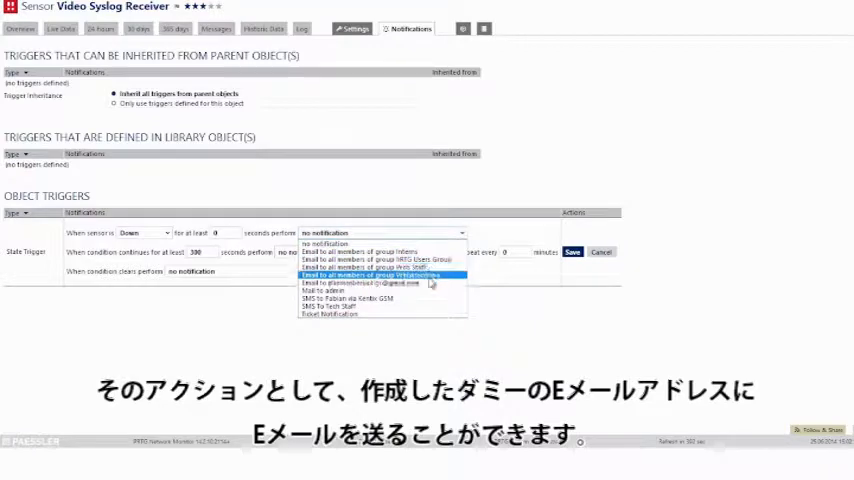
pyautogui.click(376, 284)
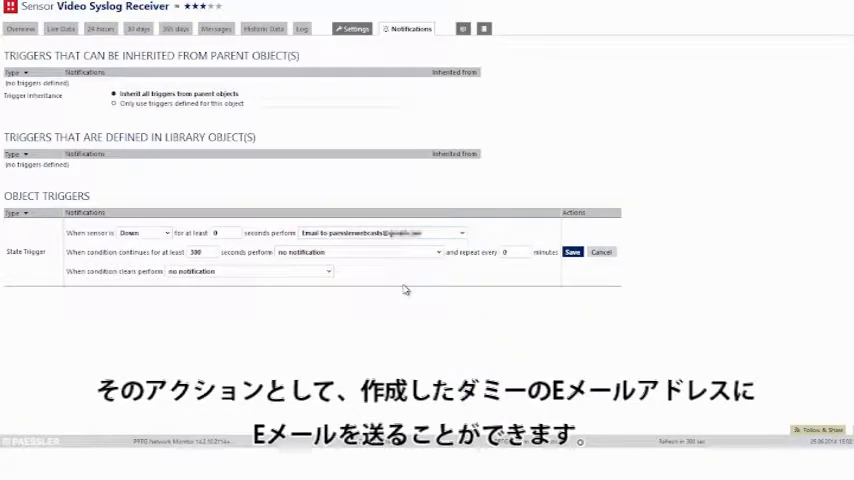
pyautogui.moveTo(296, 286)
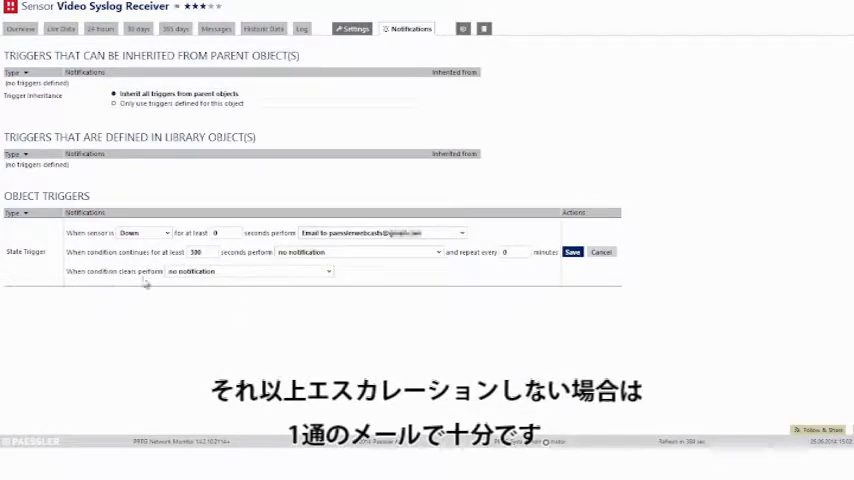
pyautogui.click(248, 272)
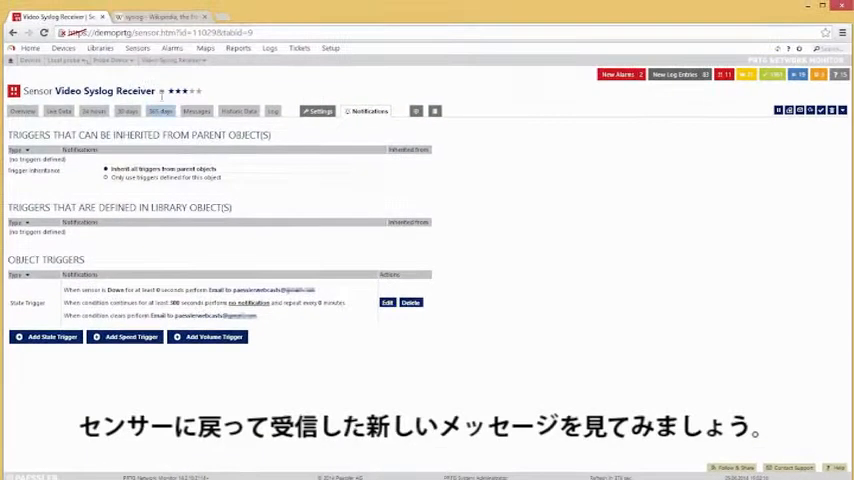
# Return to the sensor overview with new syslog messages, then show its Live Data graph and table.
pyautogui.click(30, 46)
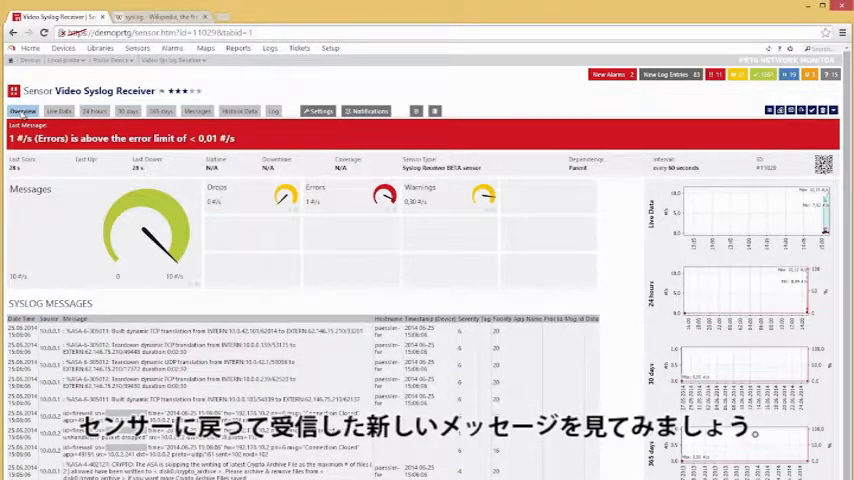
pyautogui.click(58, 112)
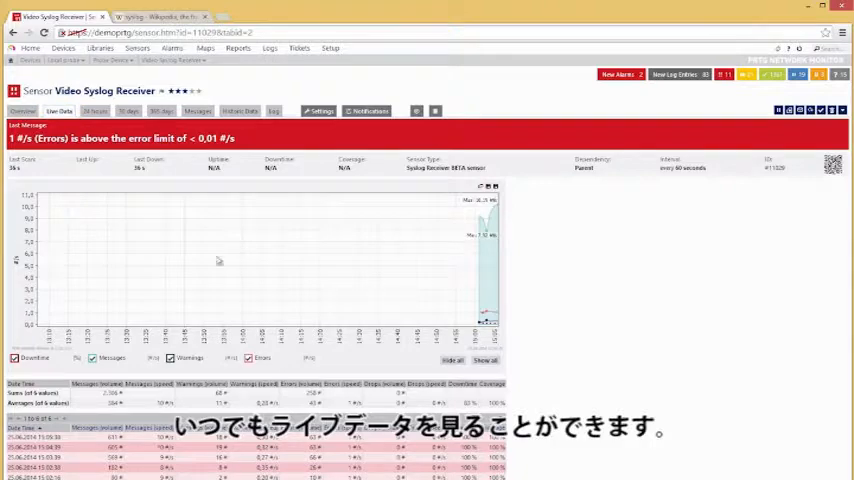
# View the sensor's message history on the 2 days and 30 days graphs.
pyautogui.click(100, 110)
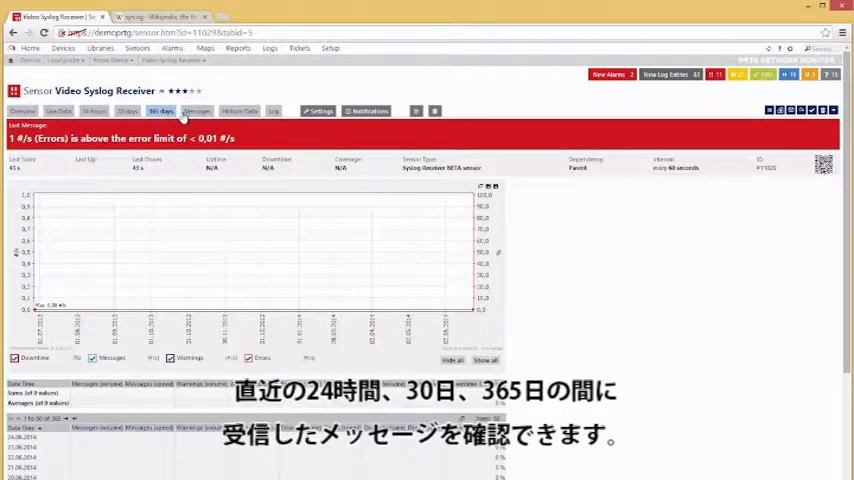
pyautogui.click(192, 112)
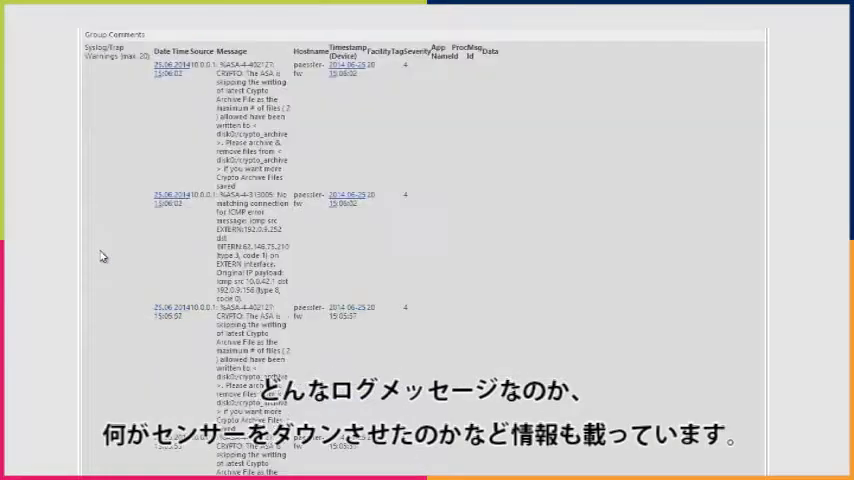
# Scroll through the alert email's syslog details, then return to the sensor's Overview.
pyautogui.scroll(-3)
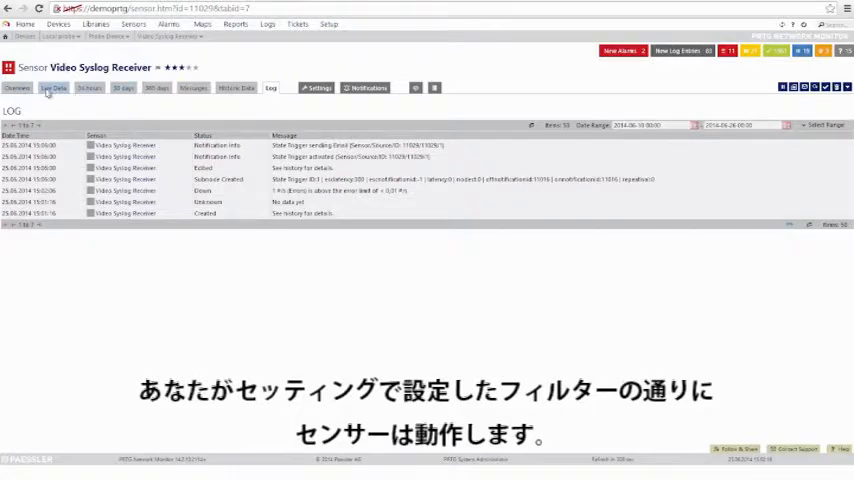
pyautogui.click(20, 88)
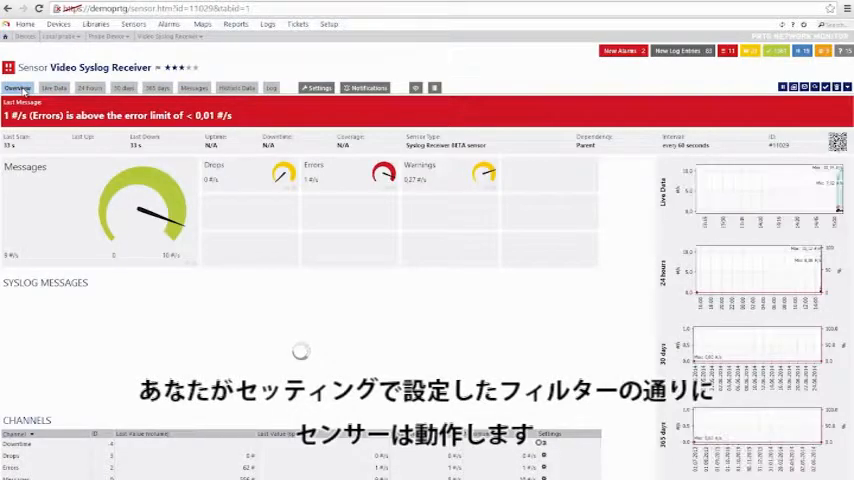